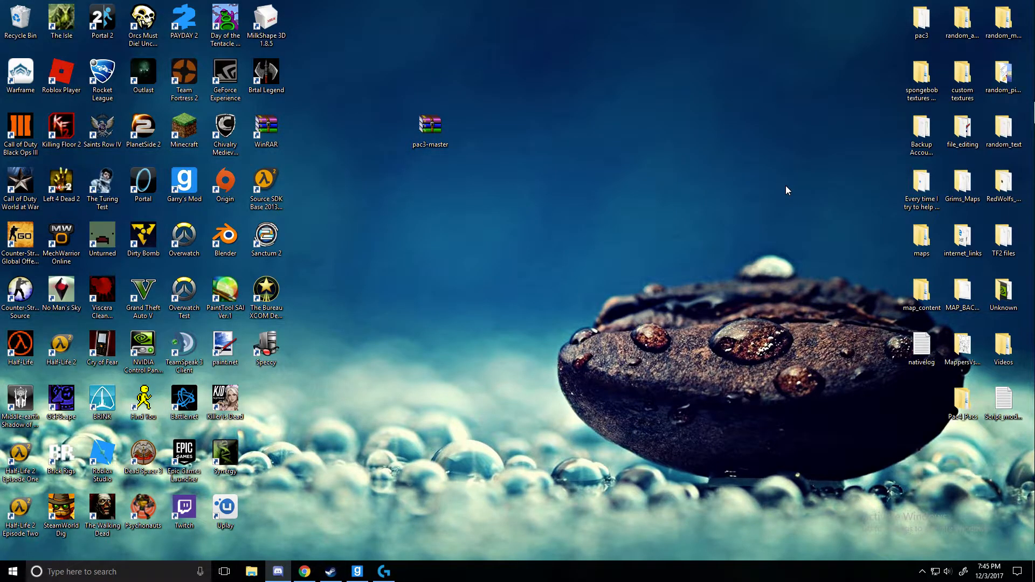
{"action": "mouse_move", "coordinate": [367, 537]}
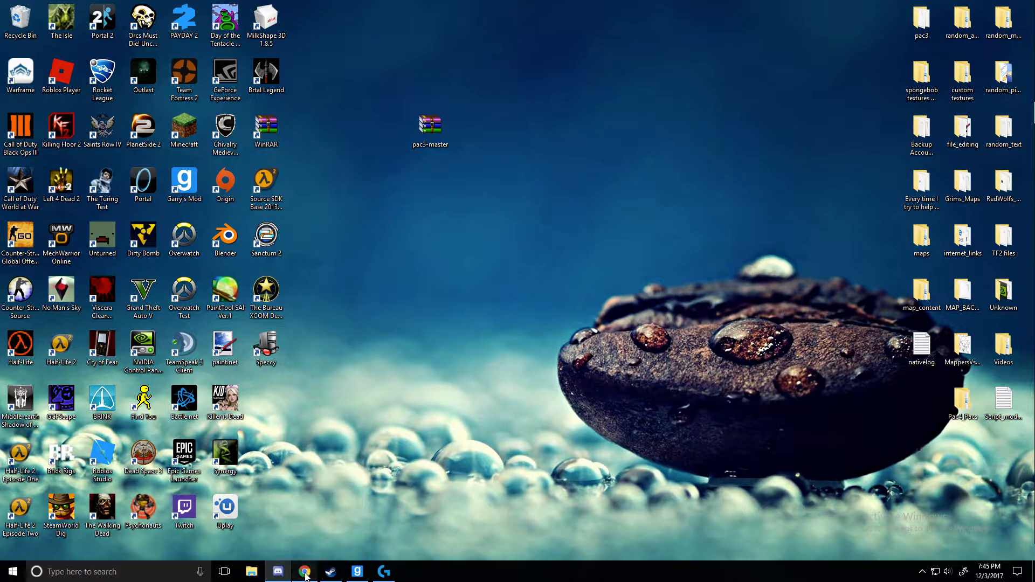
Step: Download the pac3 repository as a zip archive from its GitHub page
{"action": "left_click", "coordinate": [305, 572]}
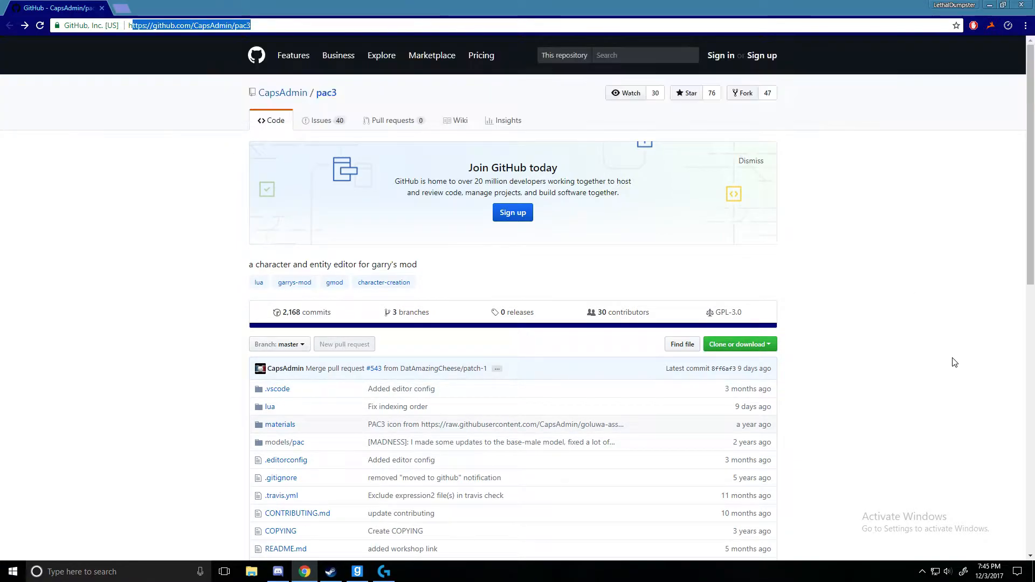
{"action": "scroll", "scroll_direction": "down", "scroll_amount": 3}
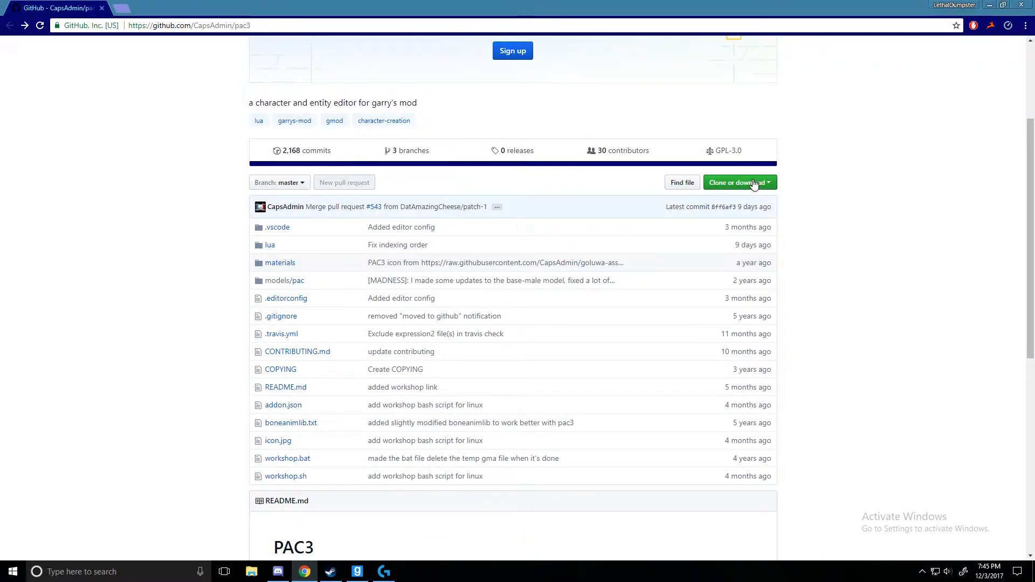
{"action": "left_click", "coordinate": [736, 182]}
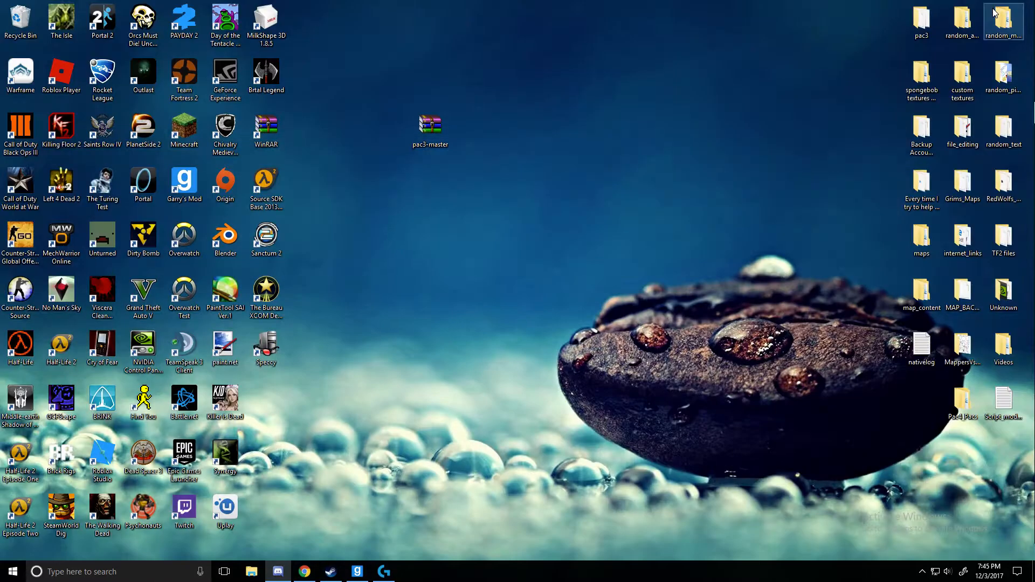
Step: Extract the pac3-master zip on the desktop into a pac3-master folder using WinRAR's Extract Here
{"action": "left_click", "coordinate": [430, 125]}
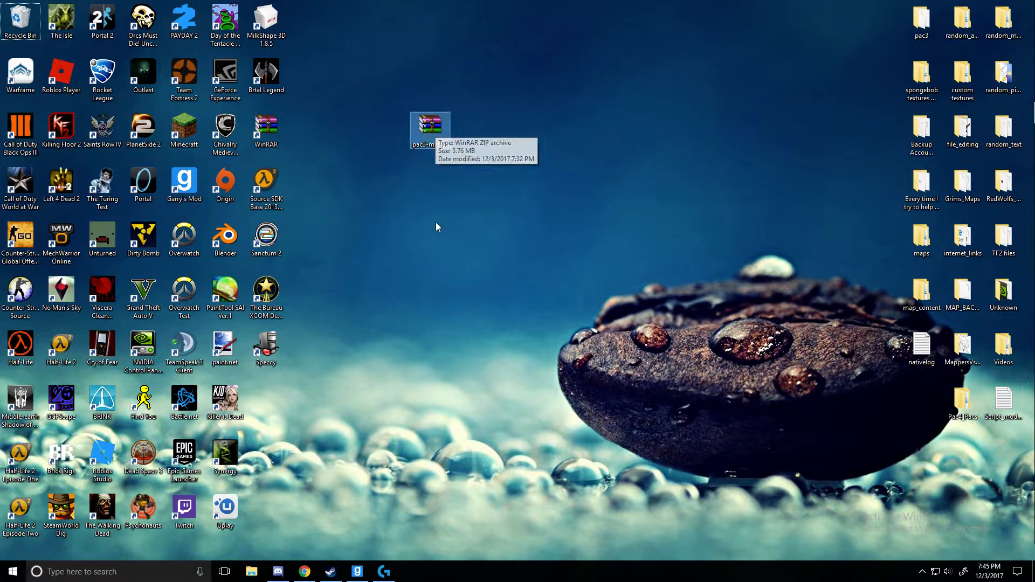
{"action": "right_click", "coordinate": [430, 128]}
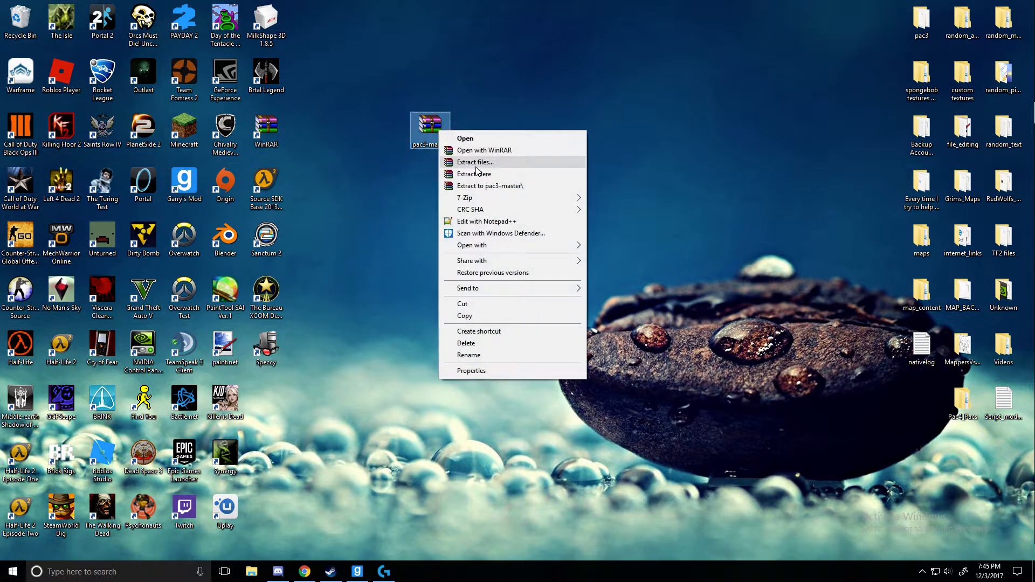
{"action": "left_click", "coordinate": [475, 162]}
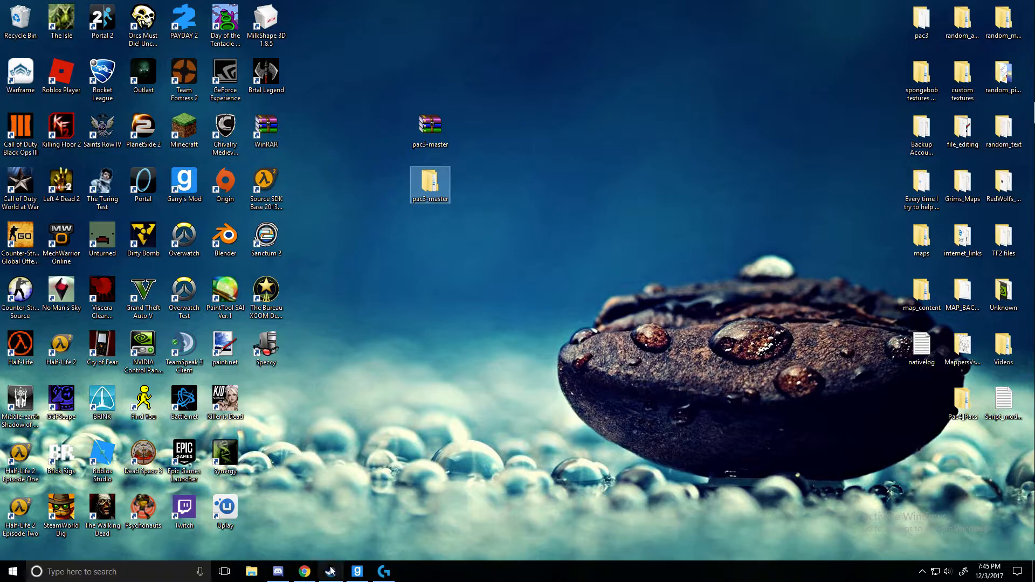
Step: Browse Garry's Mod's local install files from the Steam Library, opening the GarrysMod folder
{"action": "left_click", "coordinate": [330, 571]}
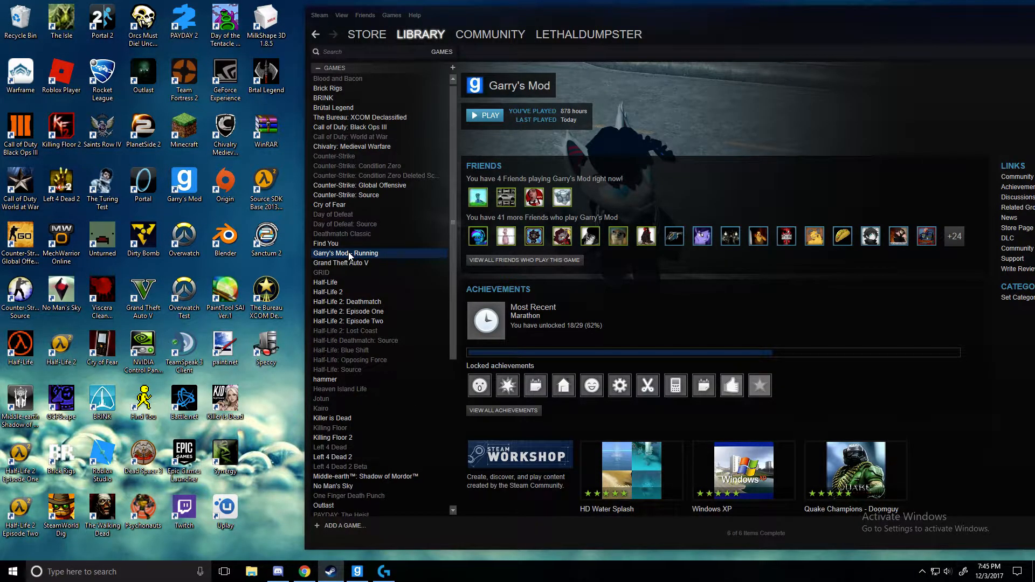
{"action": "right_click", "coordinate": [345, 252]}
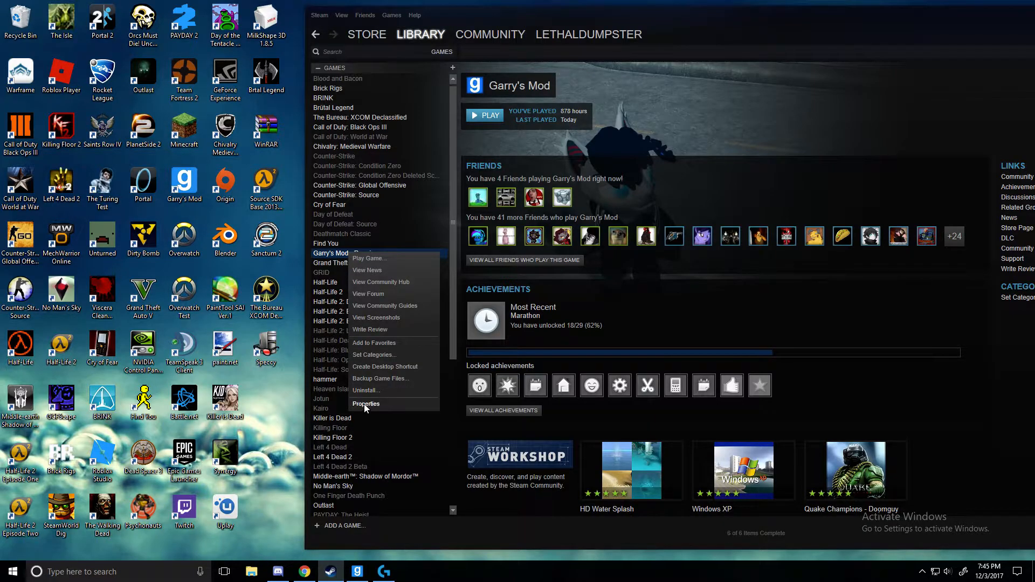
{"action": "left_click", "coordinate": [366, 403]}
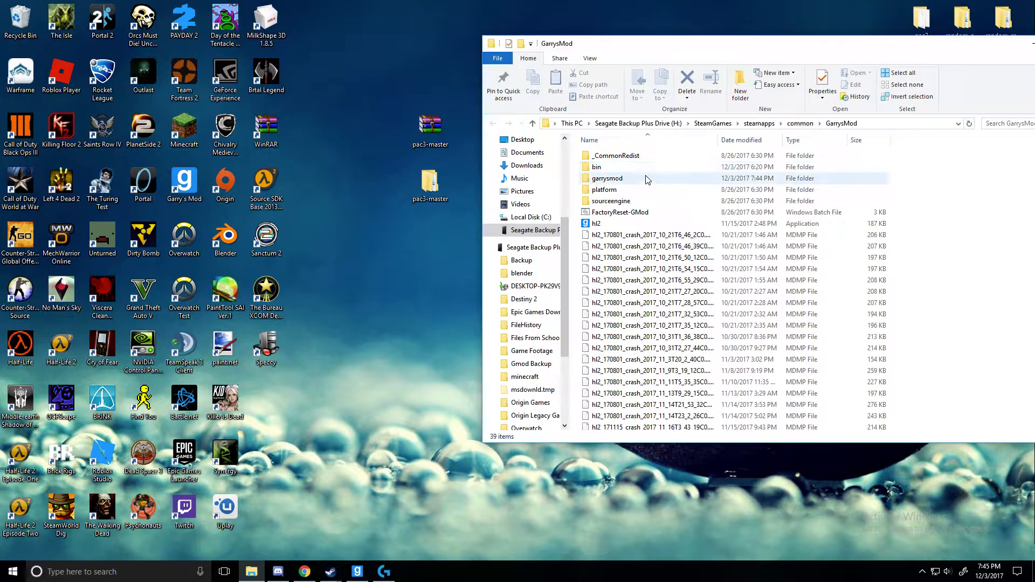
Step: Copy the desktop pac3-master folder into garrysmod/addons, replacing the same-named files in the destination
{"action": "double_click", "coordinate": [607, 178]}
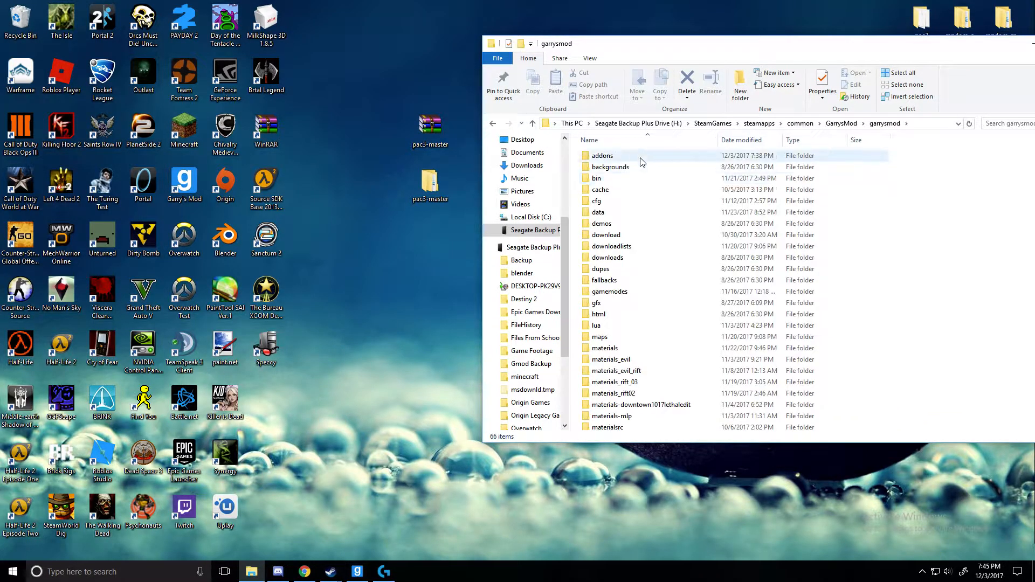
{"action": "double_click", "coordinate": [601, 155]}
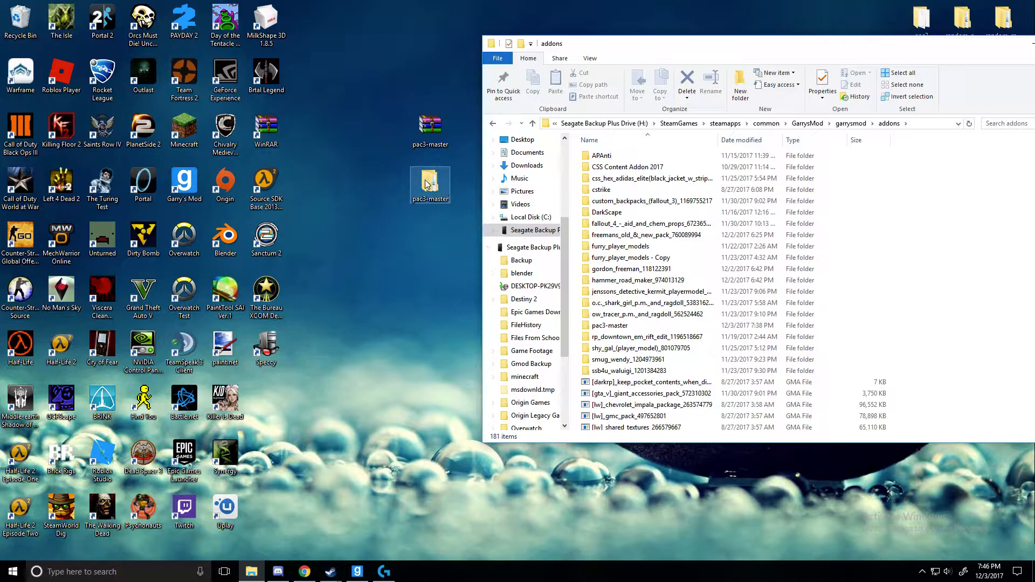
{"action": "left_click", "coordinate": [430, 185]}
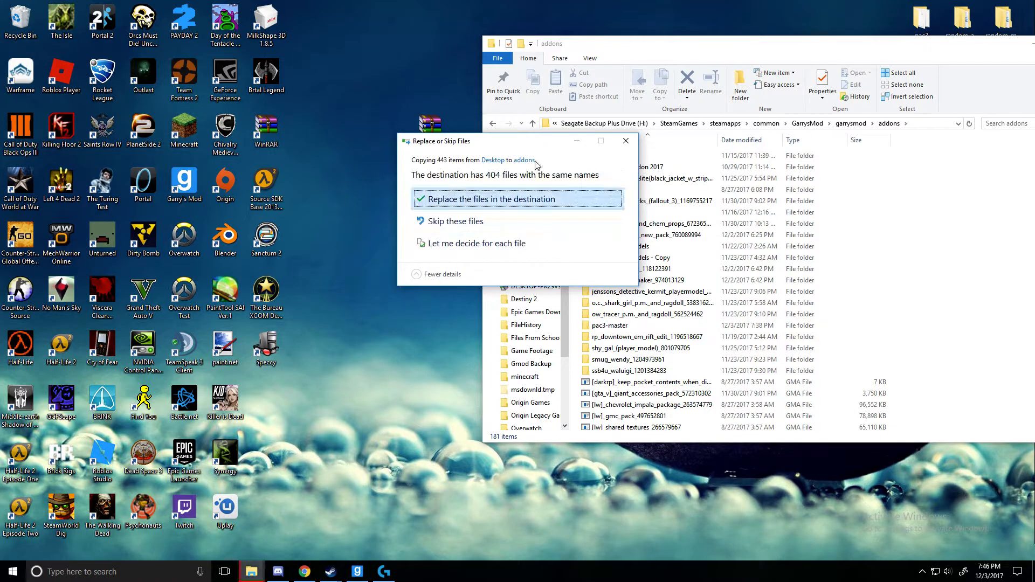
{"action": "left_click", "coordinate": [489, 198]}
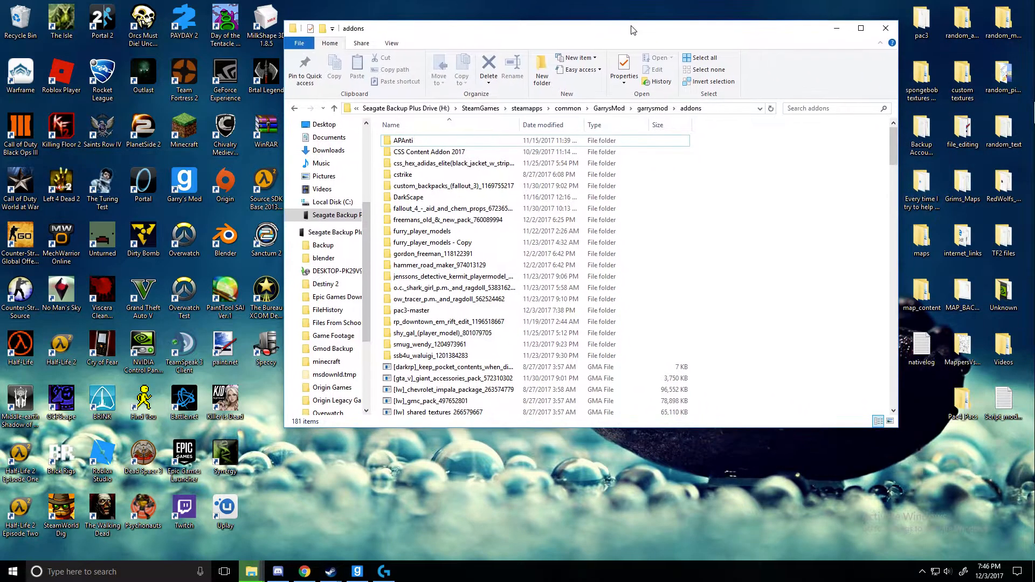
{"action": "left_click", "coordinate": [414, 311]}
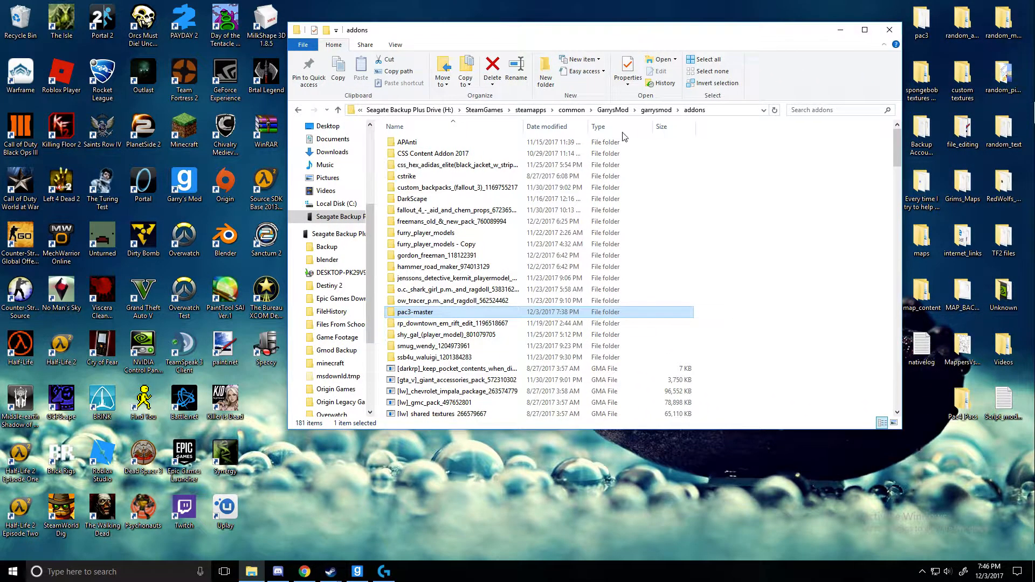